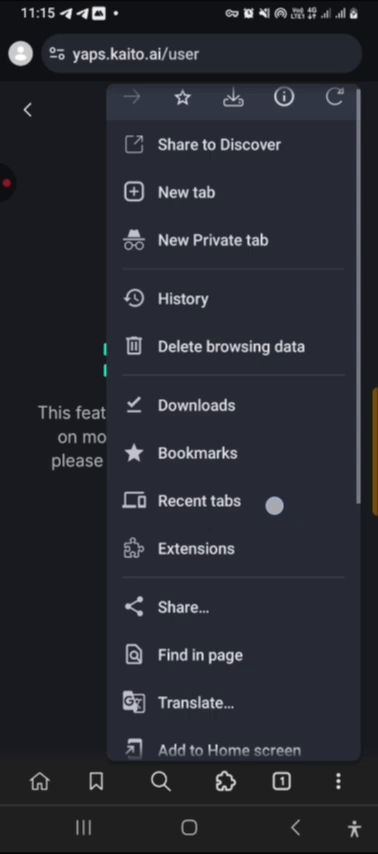
- Scroll the user page down to the My Wallet section showing no linked wallets
scroll(down, 3)
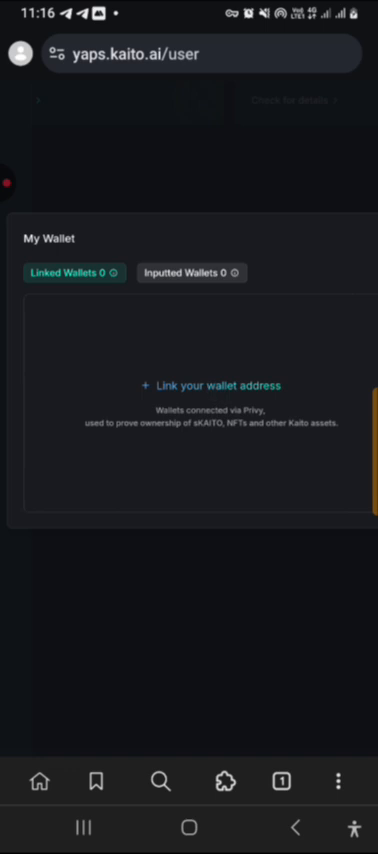
- Start linking a wallet address and choose MetaMask from the wallet list
click(208, 384)
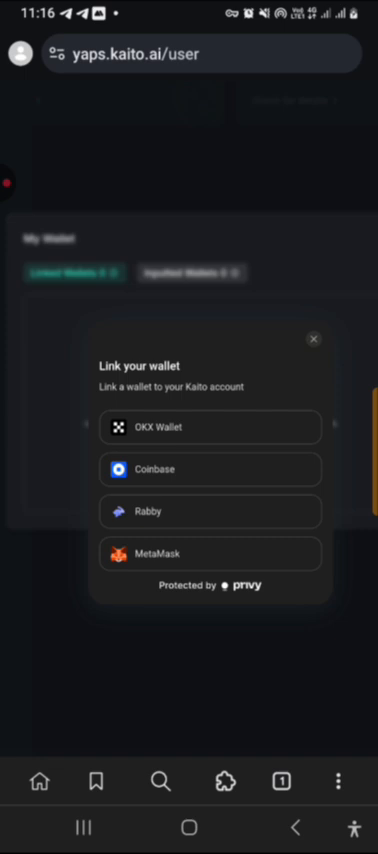
click(210, 552)
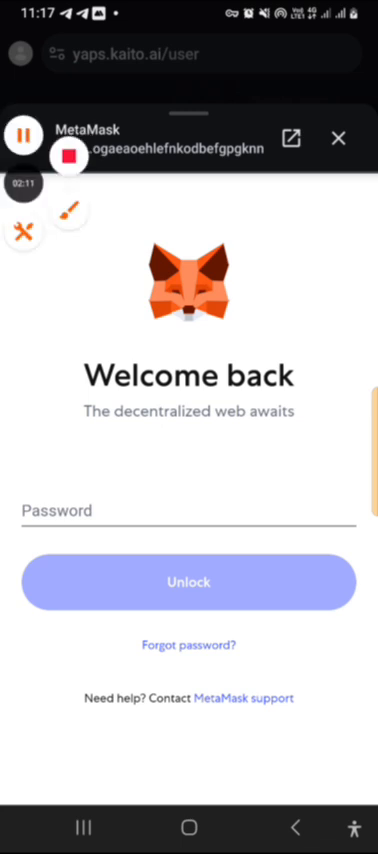
- Unlock MetaMask with the password, reaching the kaito.ai connection request for Account 1
click(188, 510)
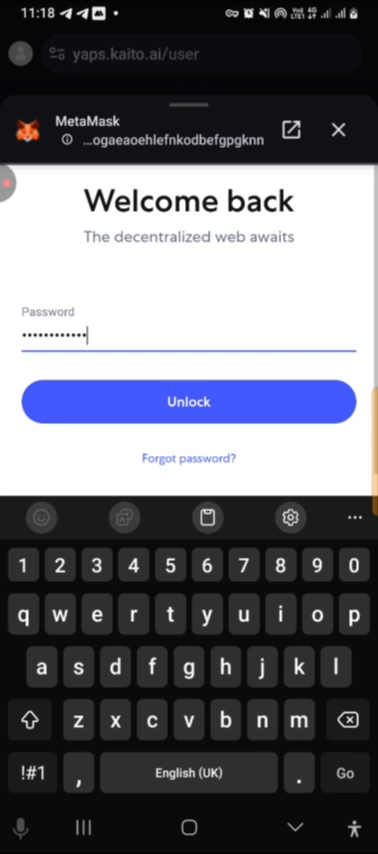
click(188, 402)
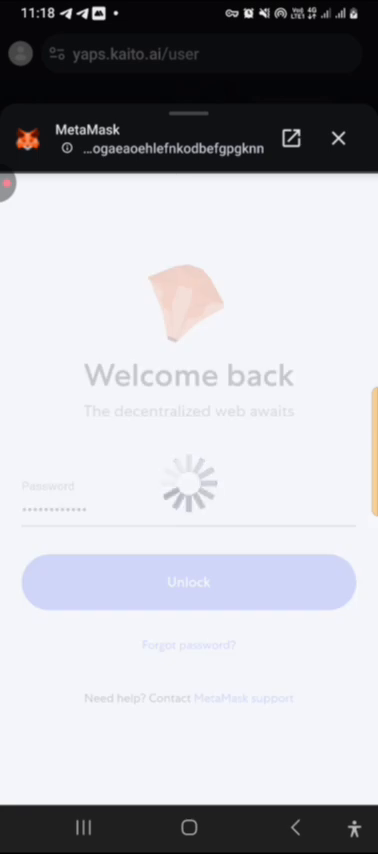
click(188, 582)
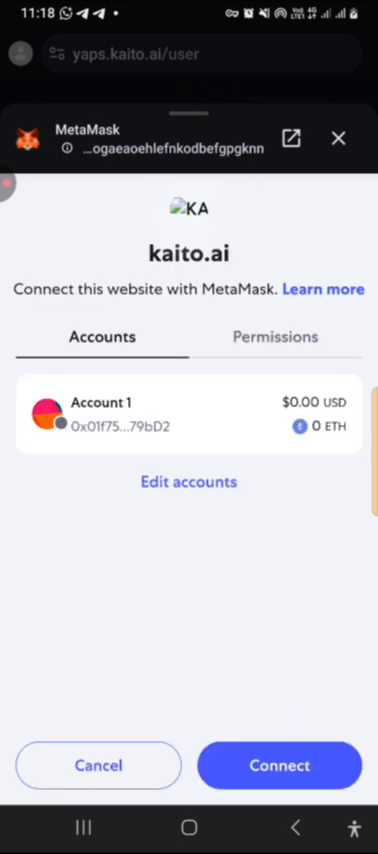
- Approve connecting Account 1 to kaito.ai so My Wallet counts one linked wallet
click(278, 764)
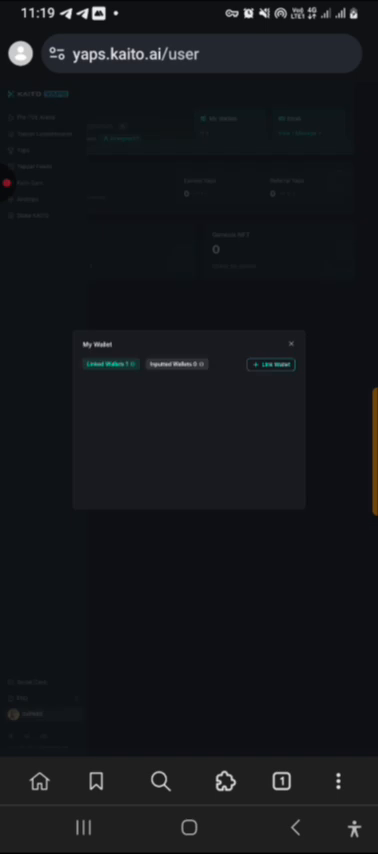
- Show the linked MetaMask address details, then reach Chrome's Desktop site option
click(276, 364)
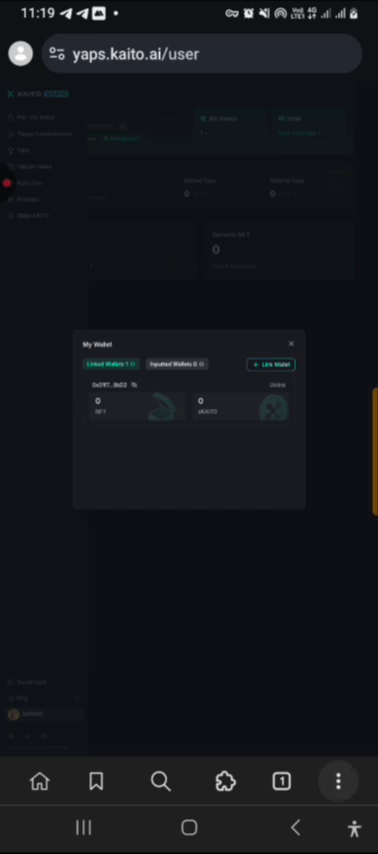
click(338, 782)
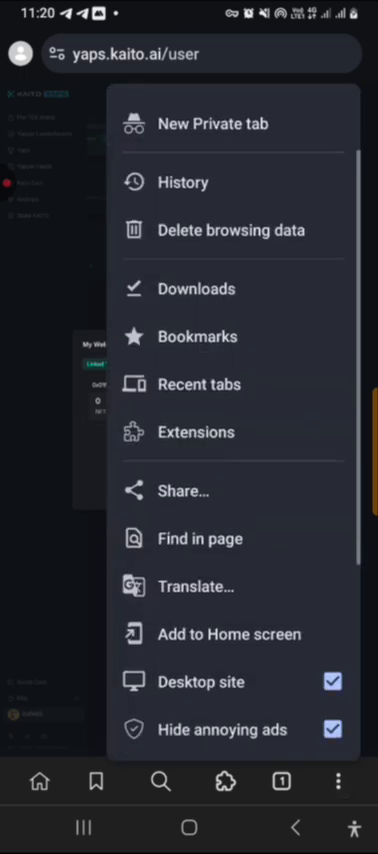
scroll(down, 3)
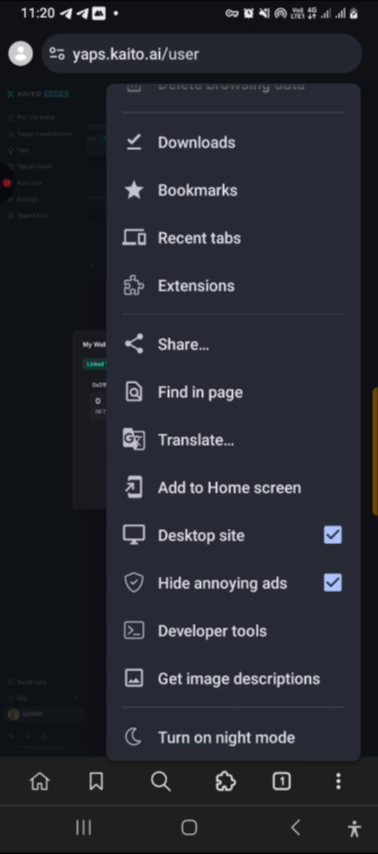